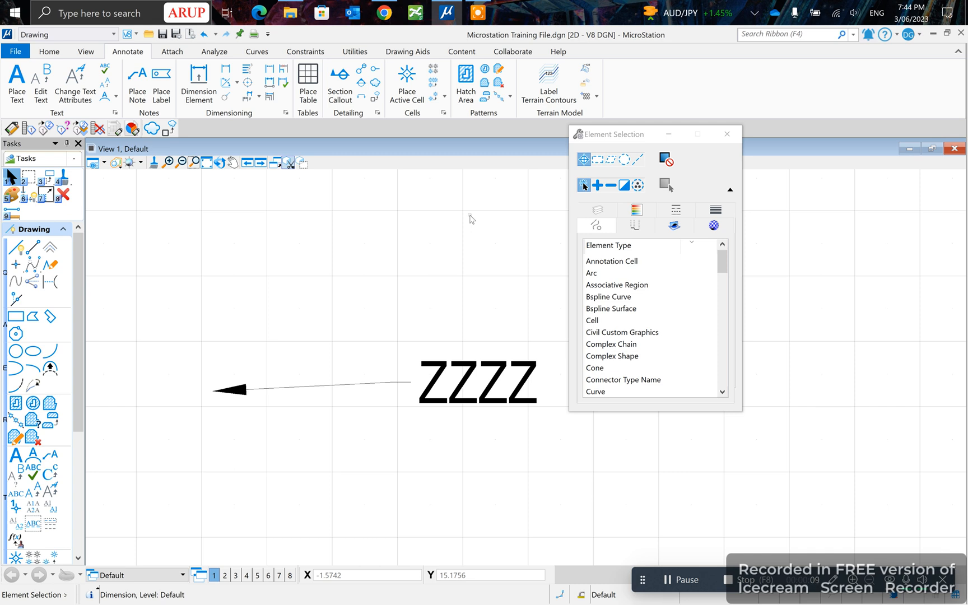
mouse_move(228, 234)
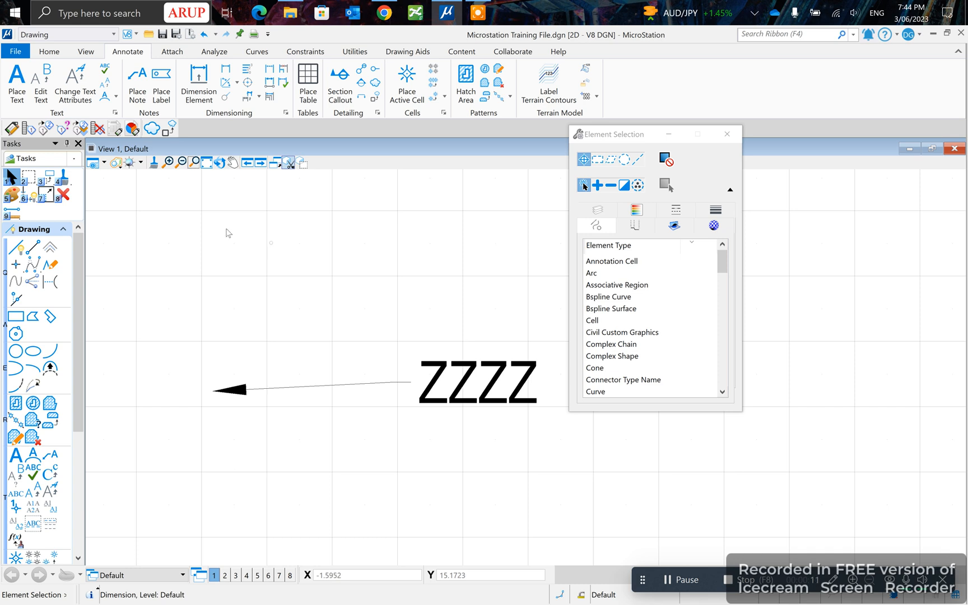
Add a second leader pointing up-left to the ZZZZ note with Place Note
click(112, 34)
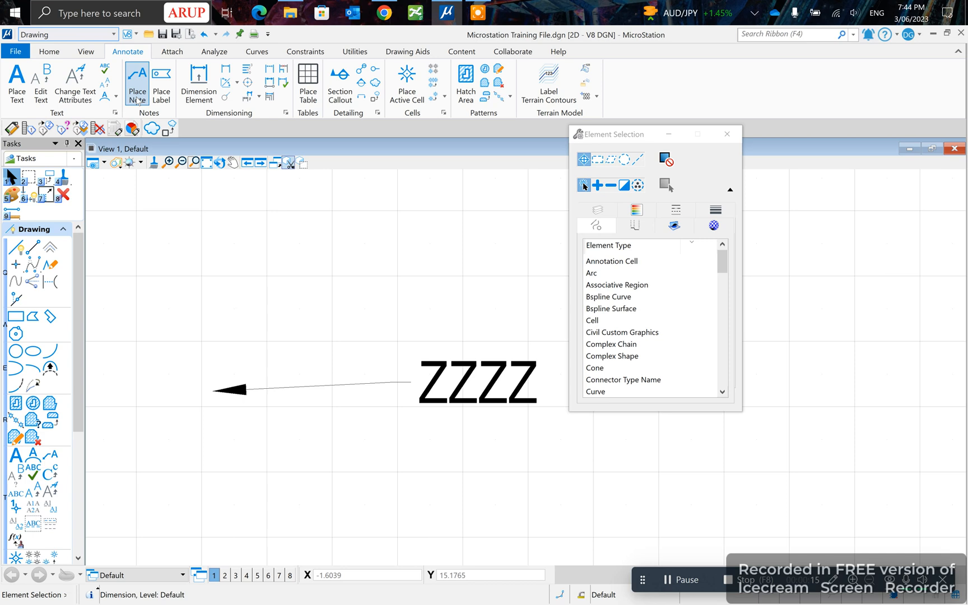
click(137, 84)
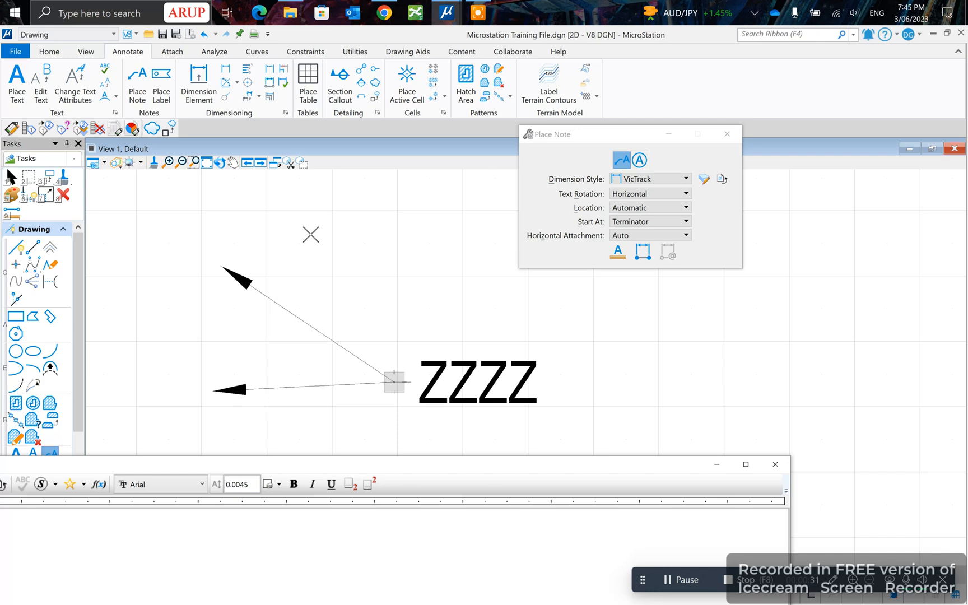
mouse_move(49, 51)
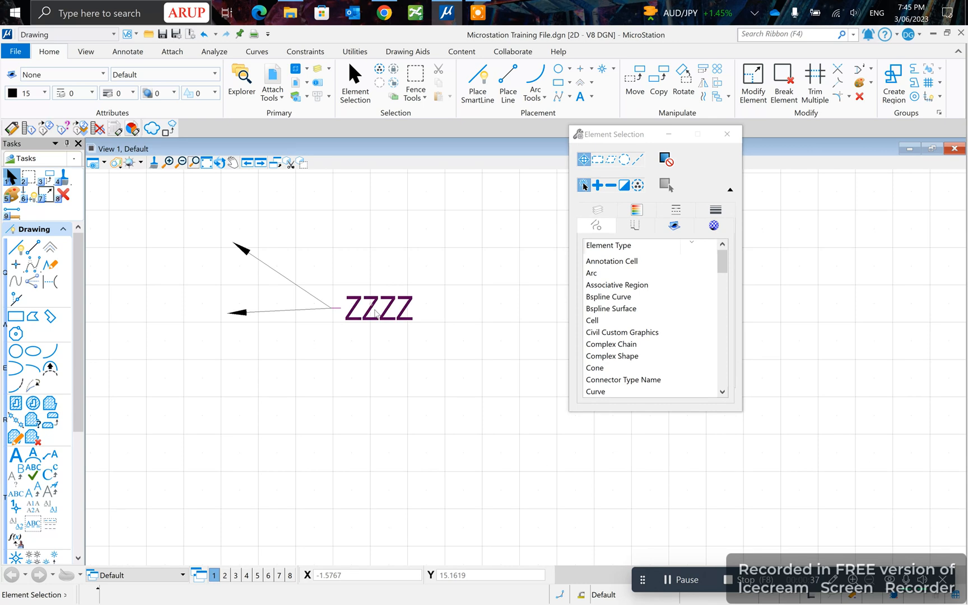
Bring up the actions menu for the ZZZZ note to move it lower
right_click(377, 308)
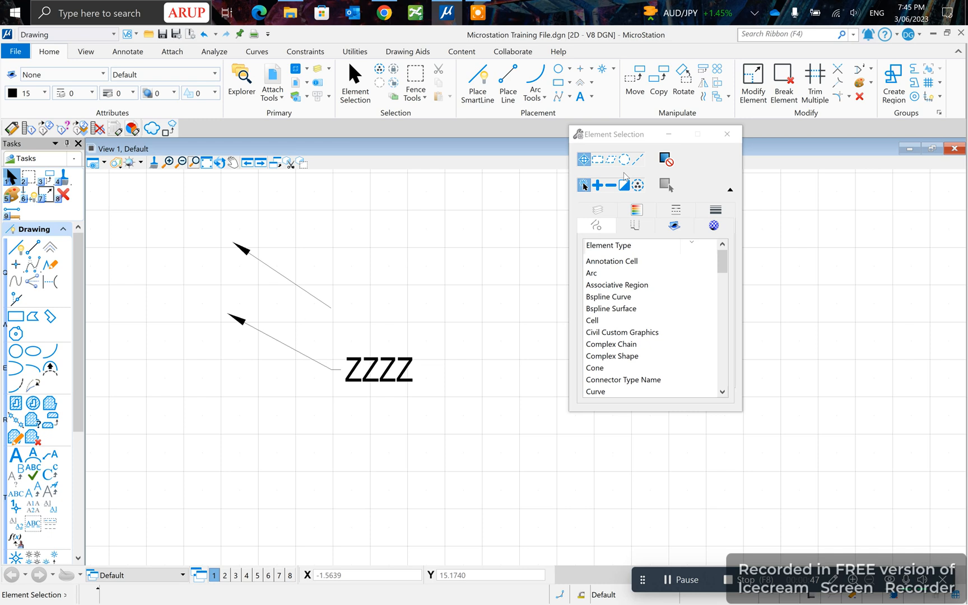
mouse_move(429, 210)
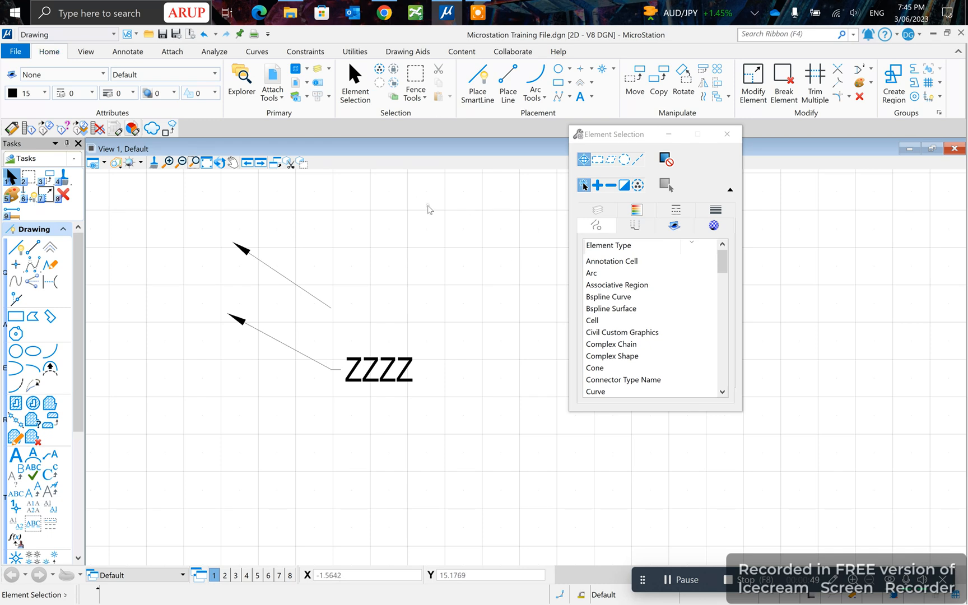
mouse_move(407, 51)
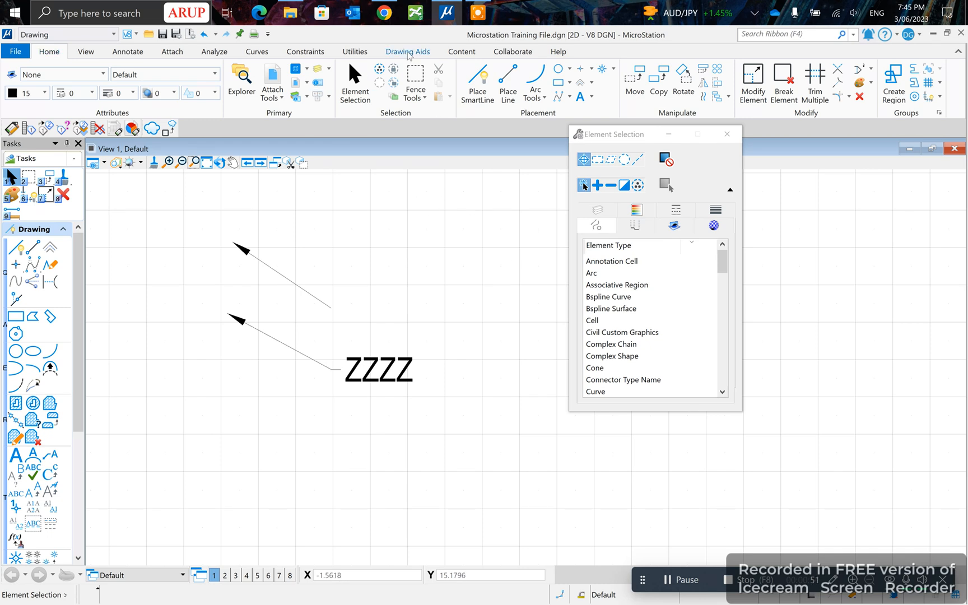
click(407, 51)
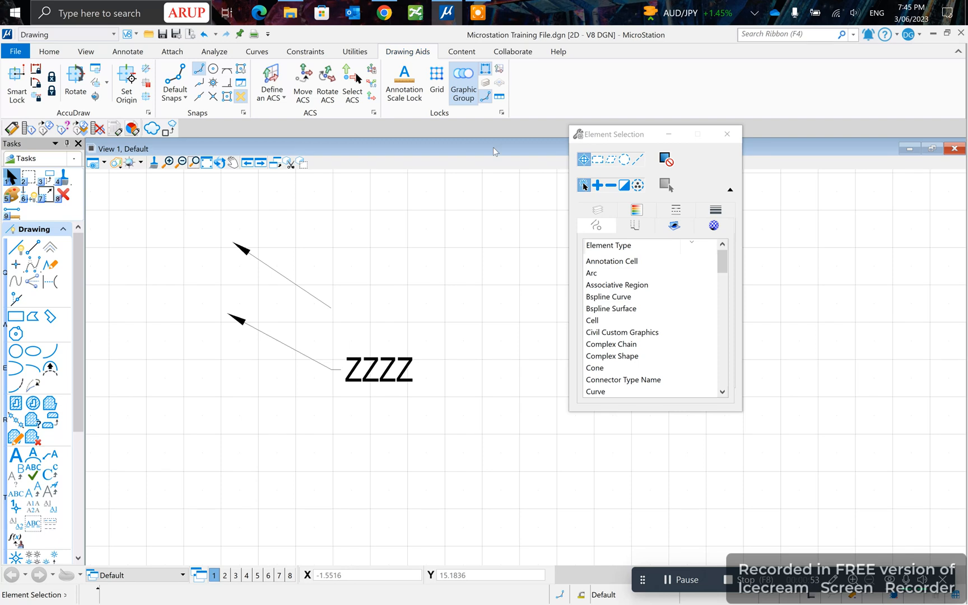
mouse_move(502, 113)
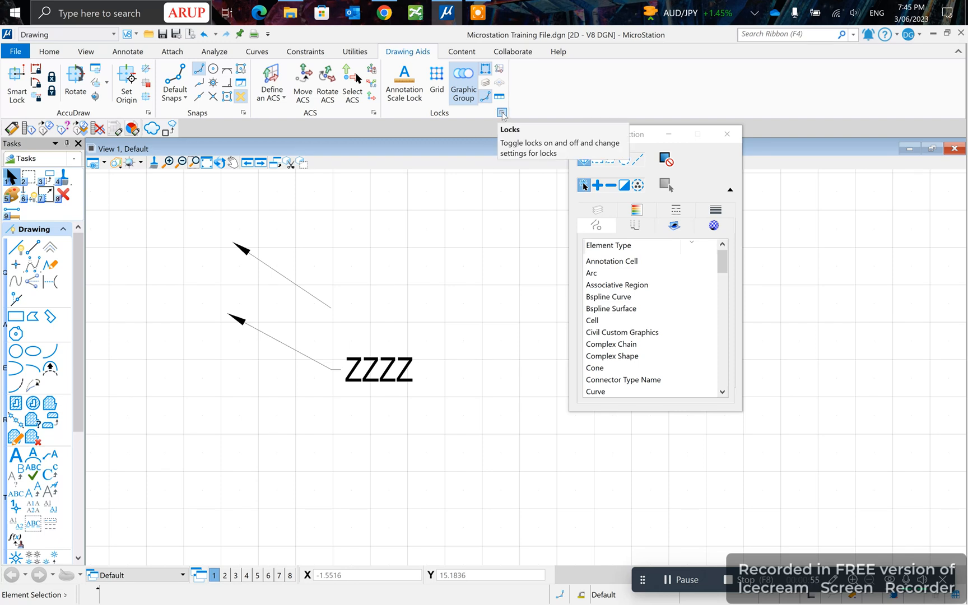
click(502, 113)
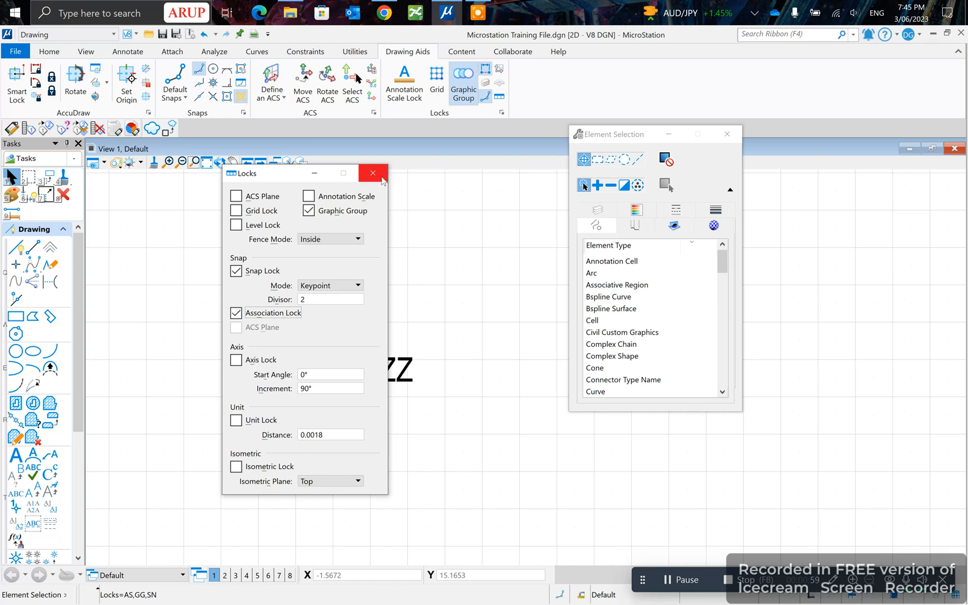
click(372, 173)
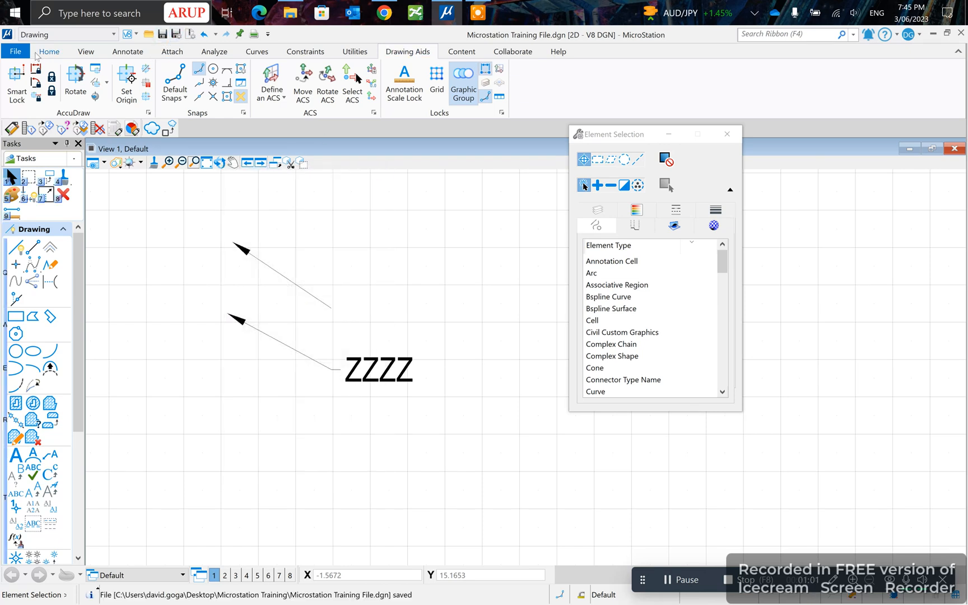
click(48, 51)
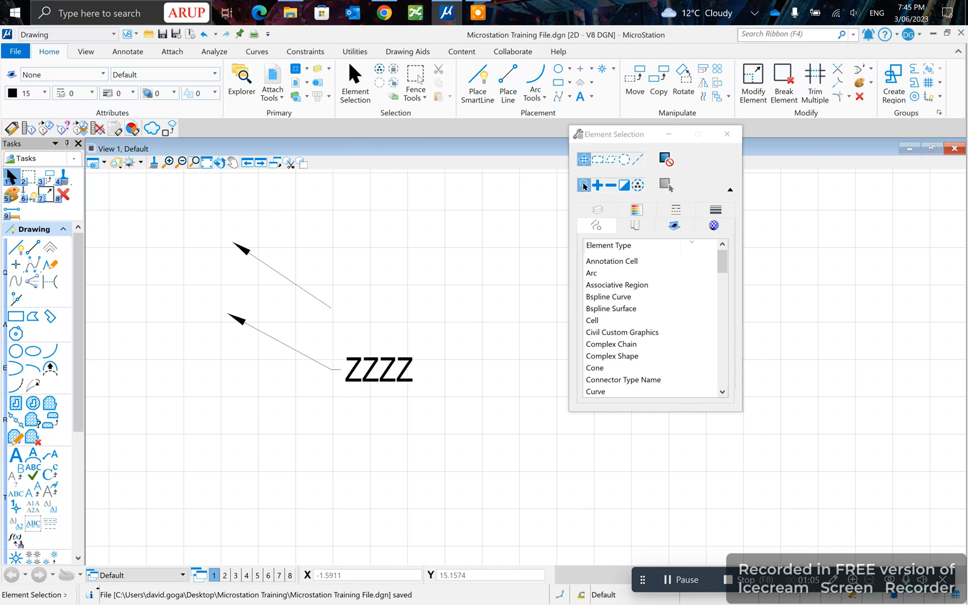
Place a third, associated leader snapped to the ZZZZ text, then return to Home
click(128, 51)
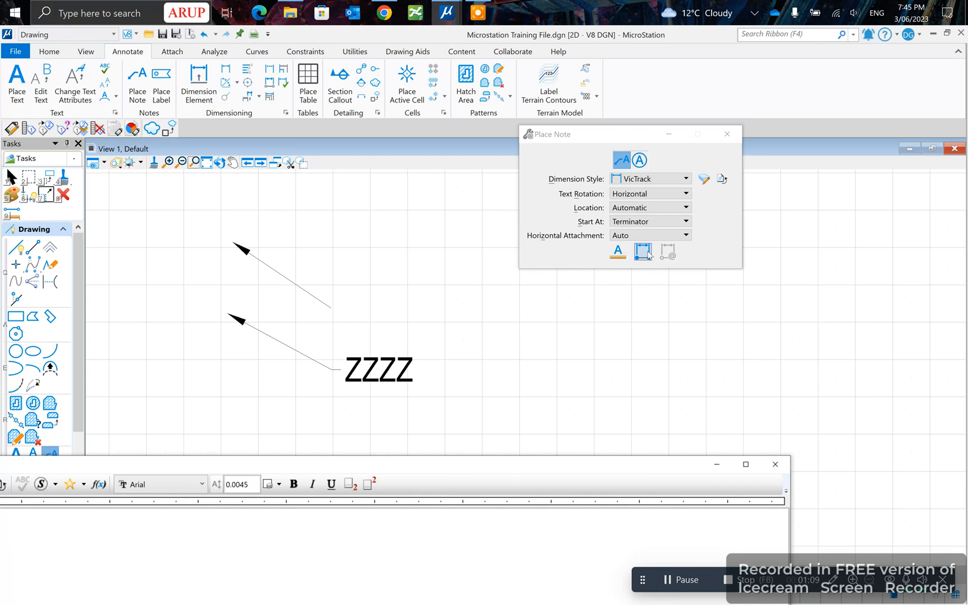
mouse_move(644, 254)
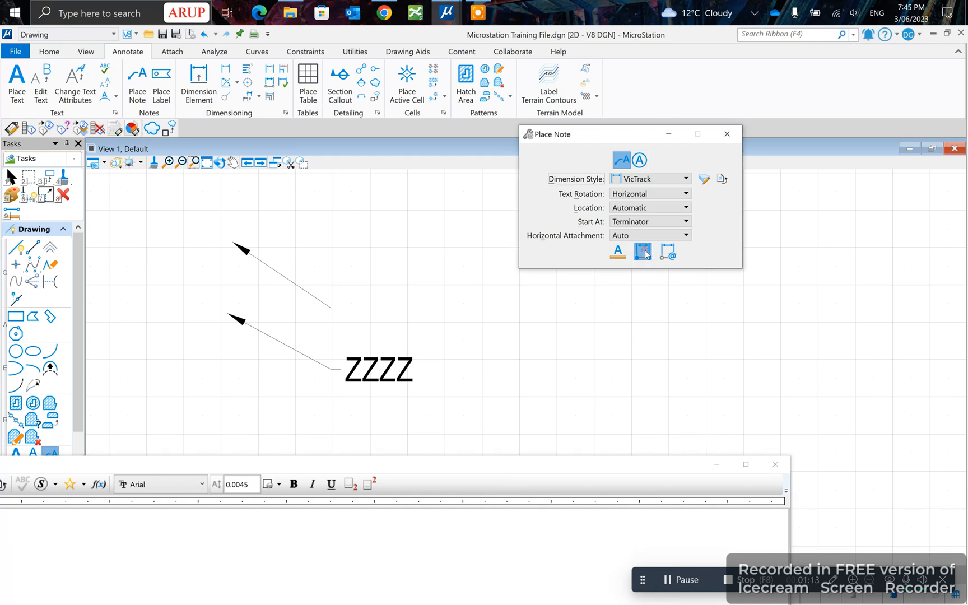
click(642, 252)
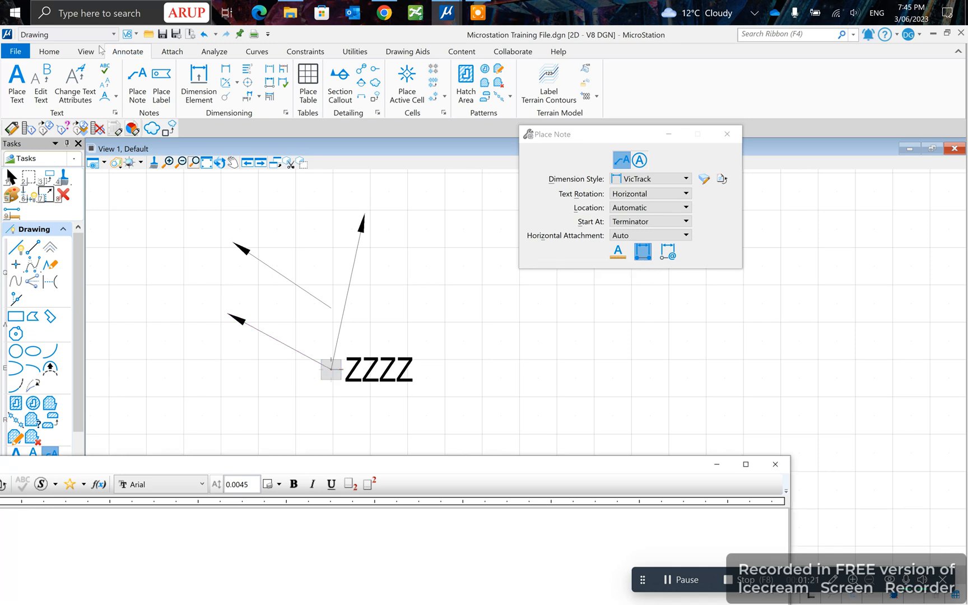
click(48, 51)
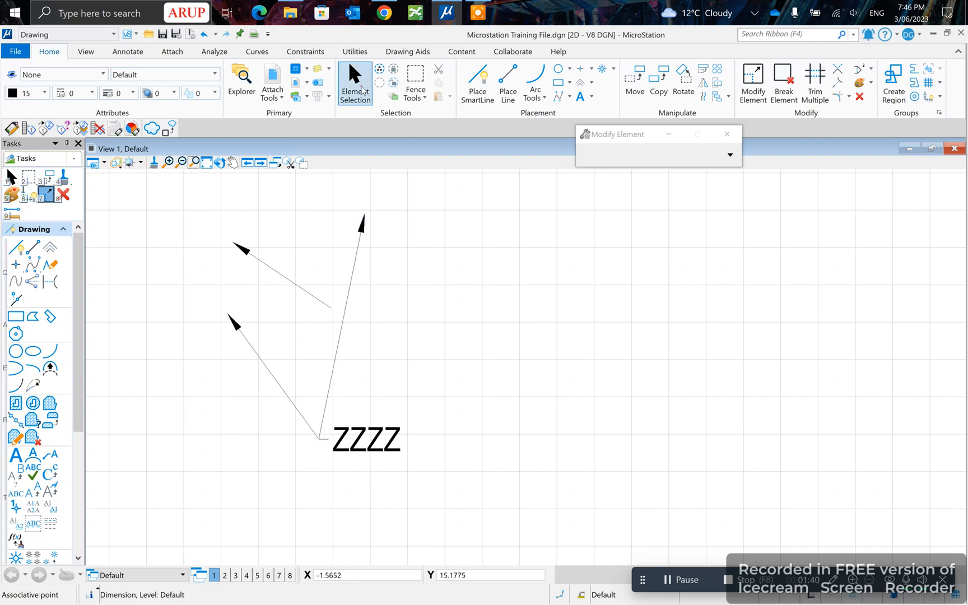
Move the ZZZZ note up-right so the associated leader follows it
right_click(365, 438)
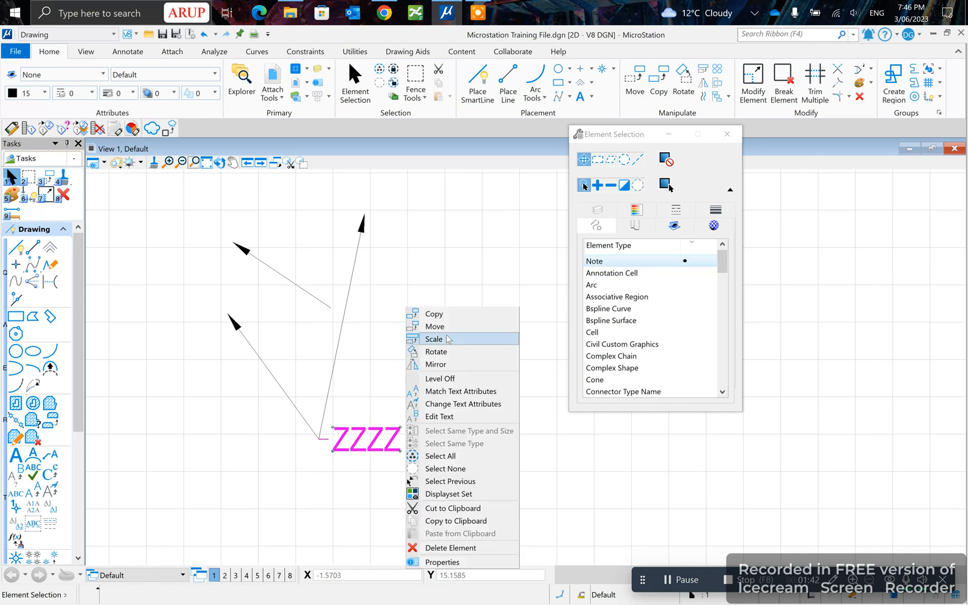
click(435, 326)
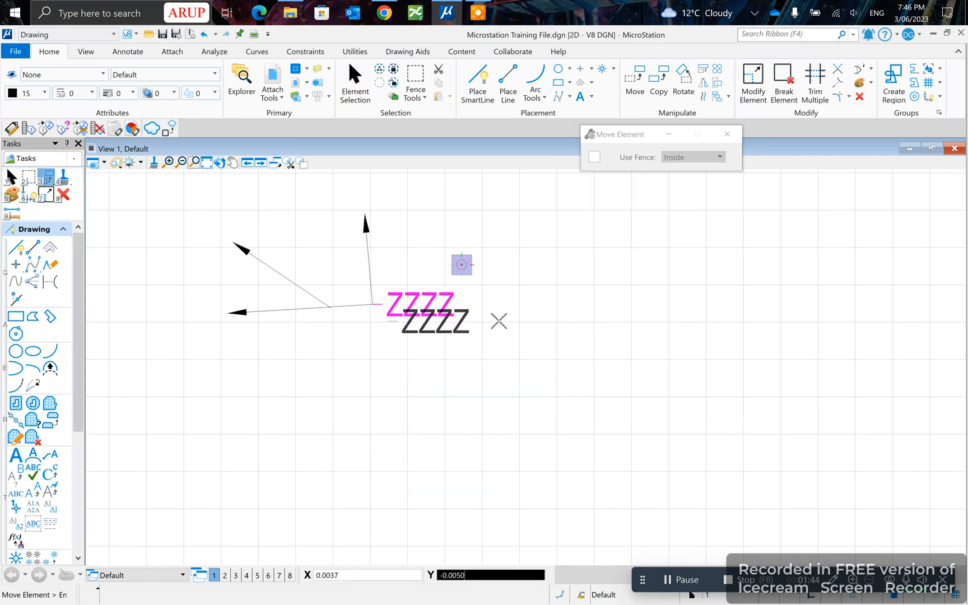